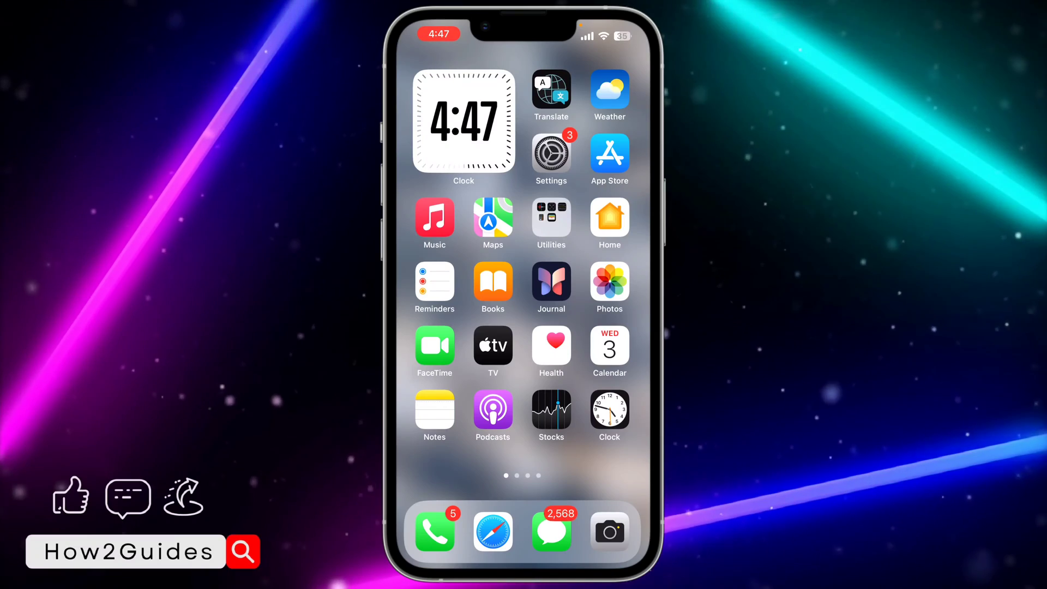
Swipe across Home Screen pages to the second page holding the Telegram icon.
scroll(left, 3)
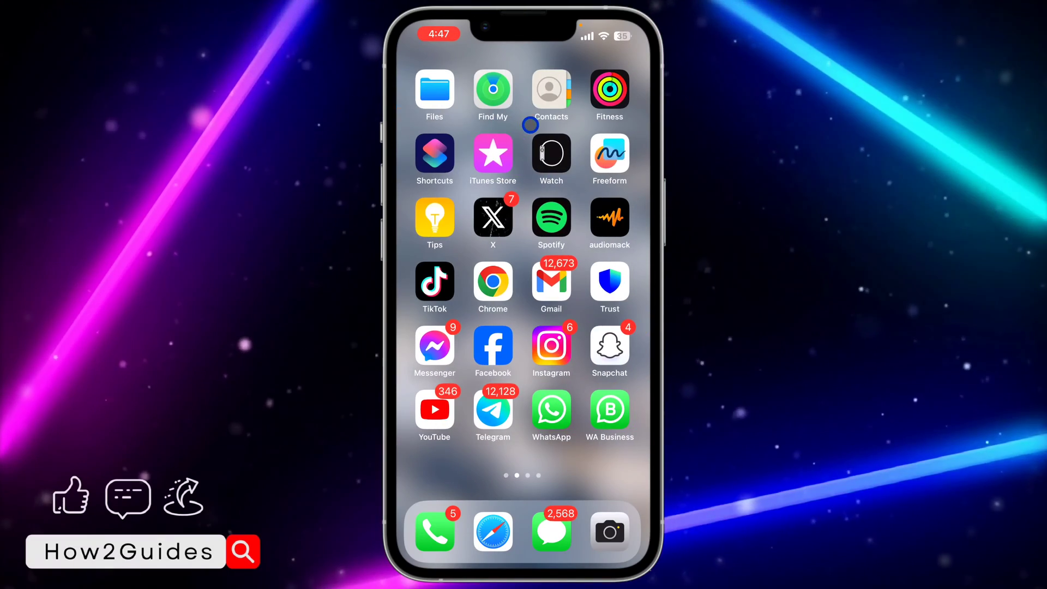
scroll(left, 3)
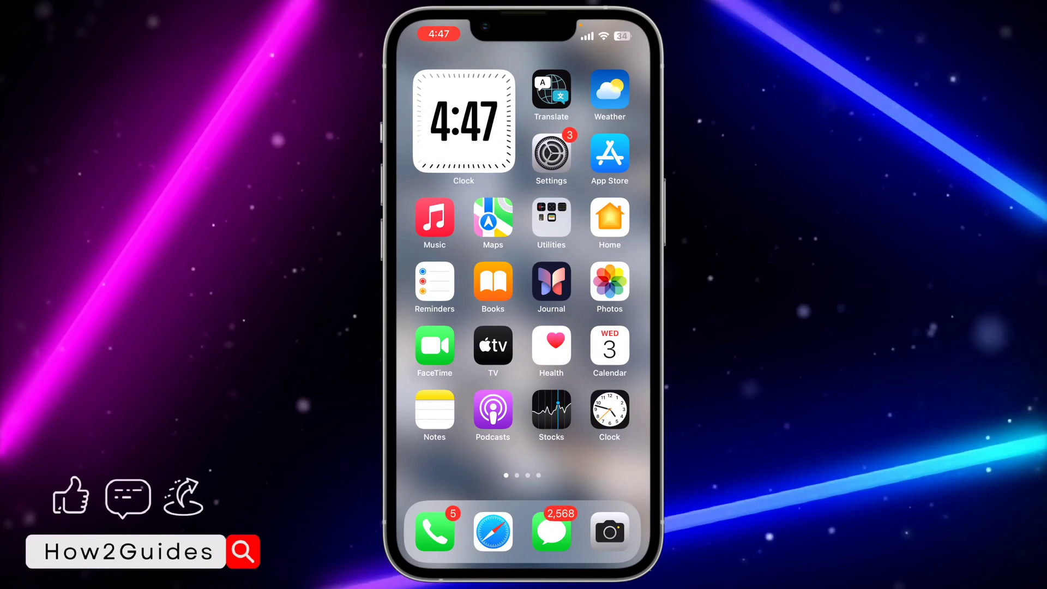
scroll(left, 3)
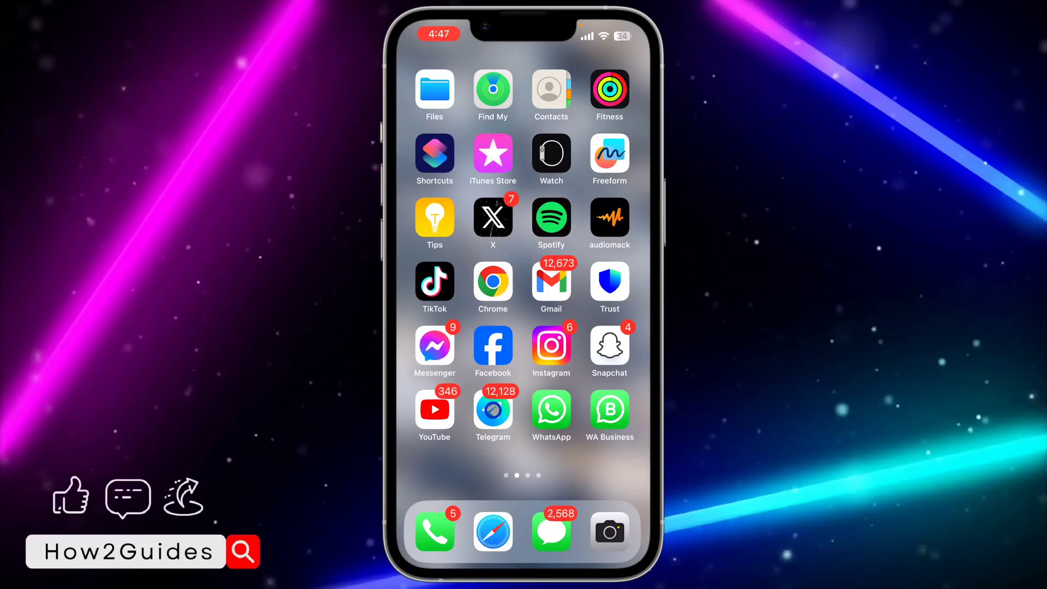
Launch Telegram and land on the UTHMAN'S TECH HUB channel feed.
click(493, 414)
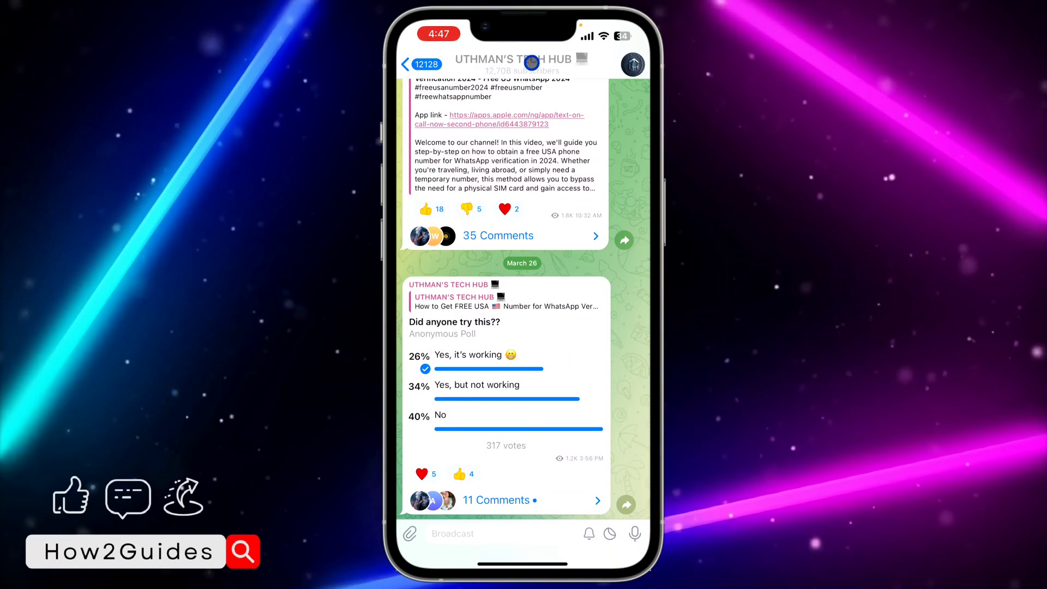
Go from the channel header into channel info and then its Edit page.
click(513, 59)
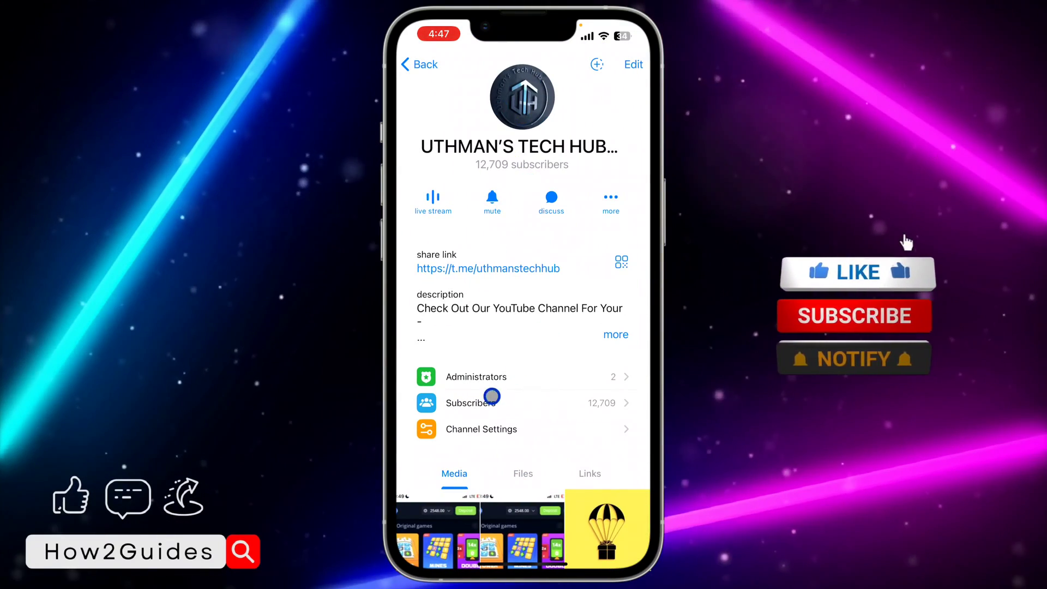
click(857, 271)
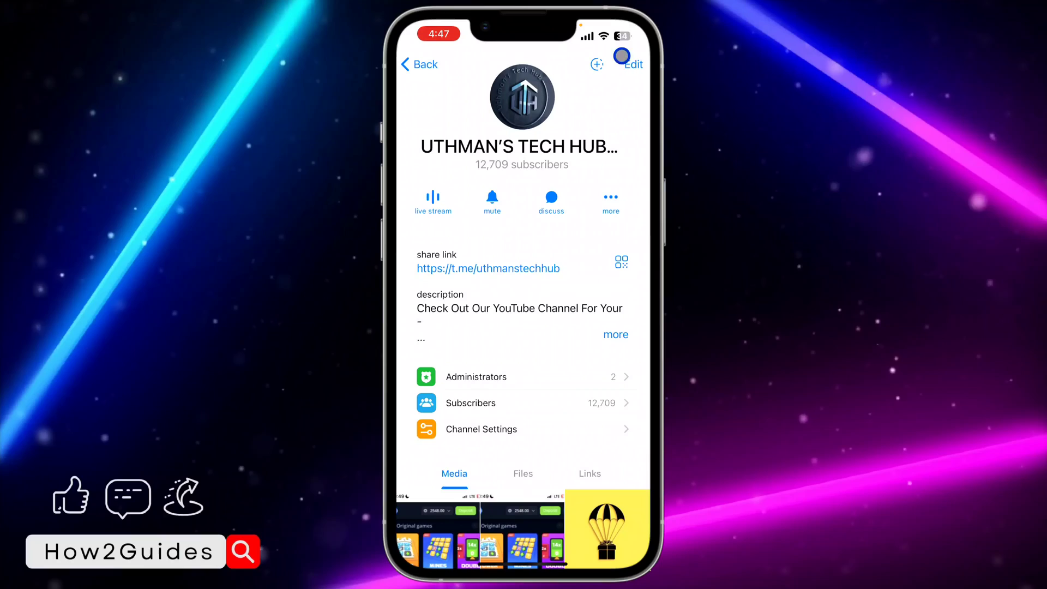
click(630, 64)
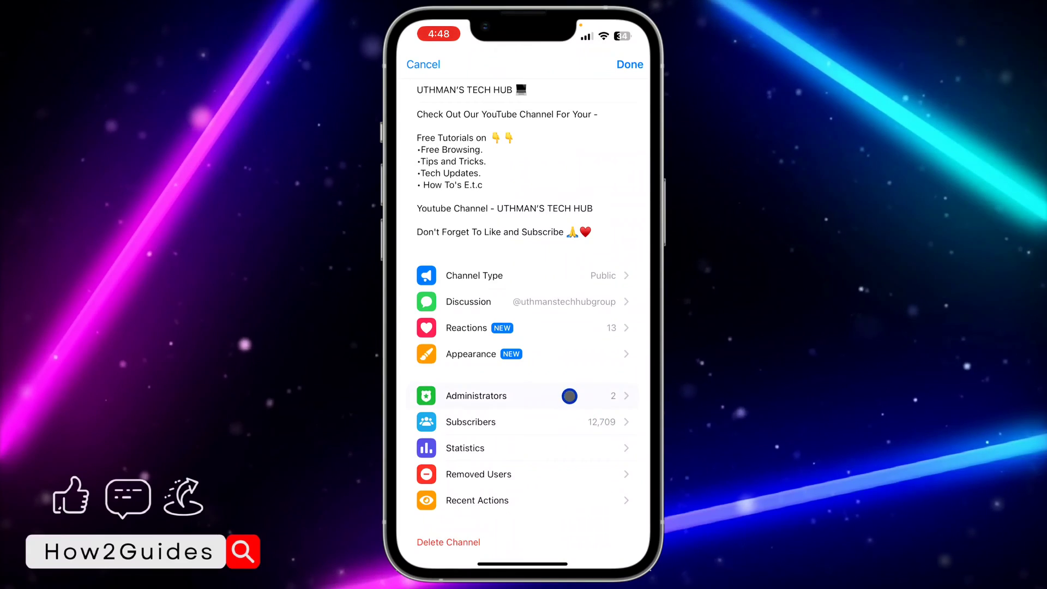
Review the second admin's rights via Dismiss Admin and come back to the Admins list.
click(476, 395)
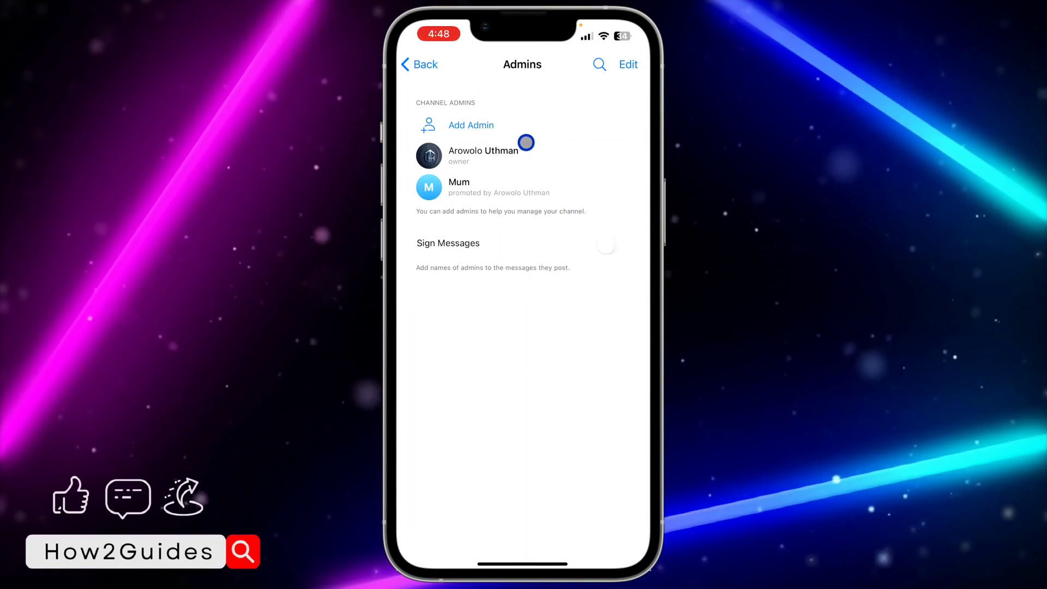
mouse_move(532, 80)
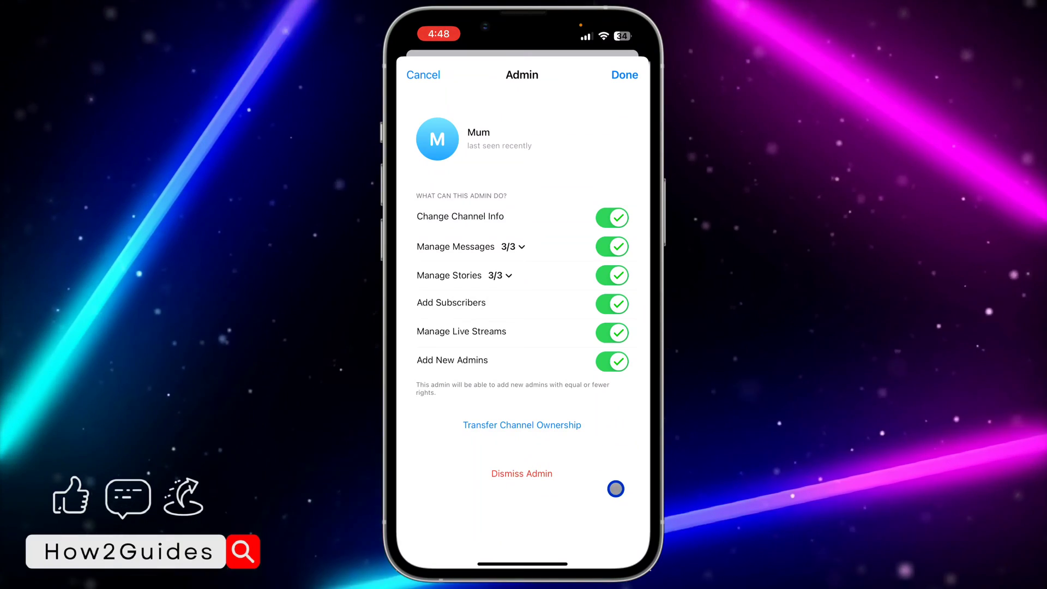
click(521, 473)
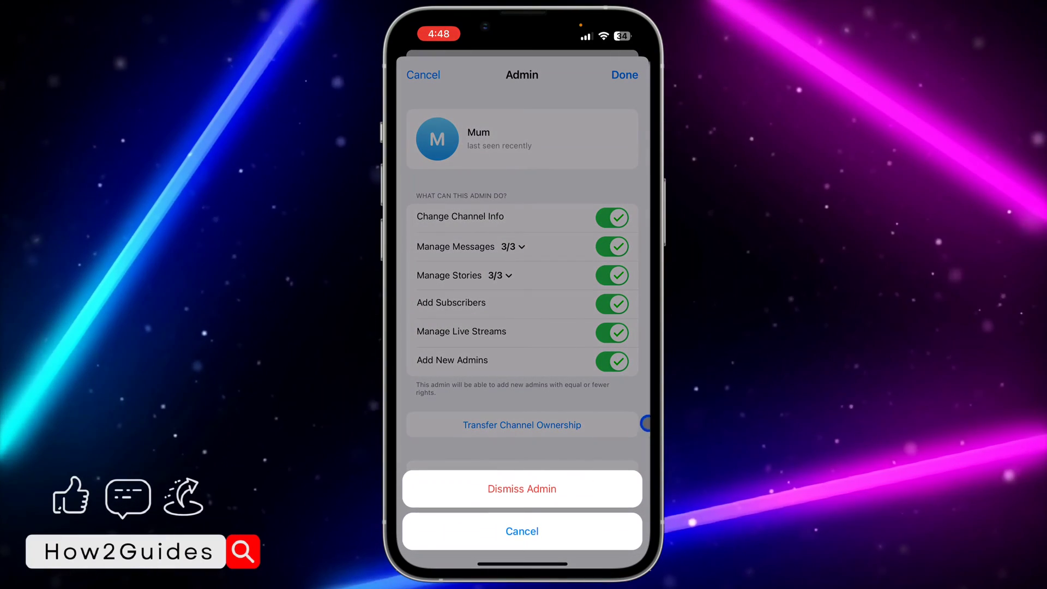
click(521, 531)
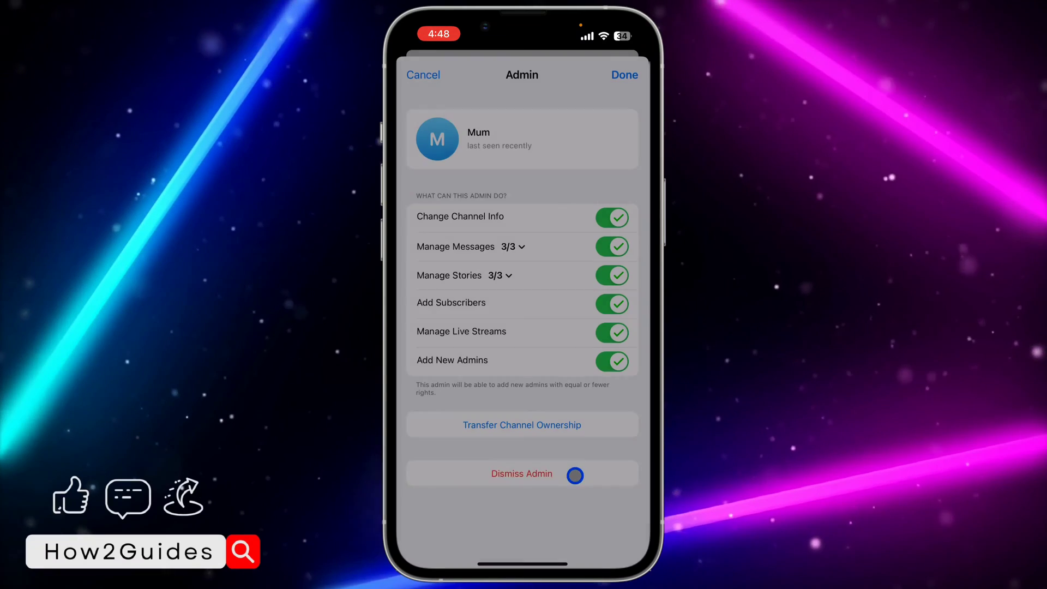
click(623, 74)
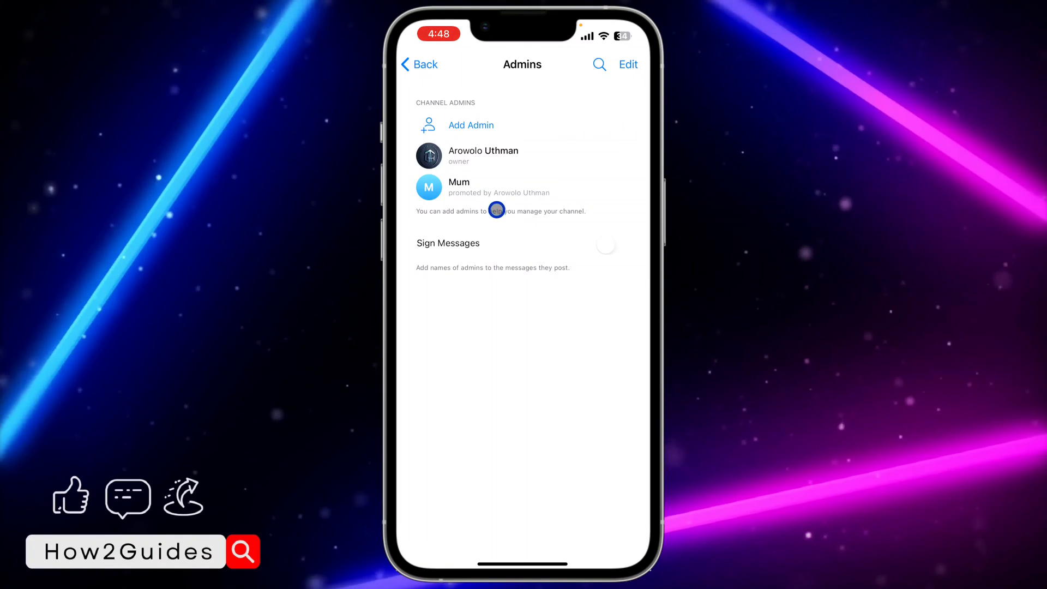
click(459, 186)
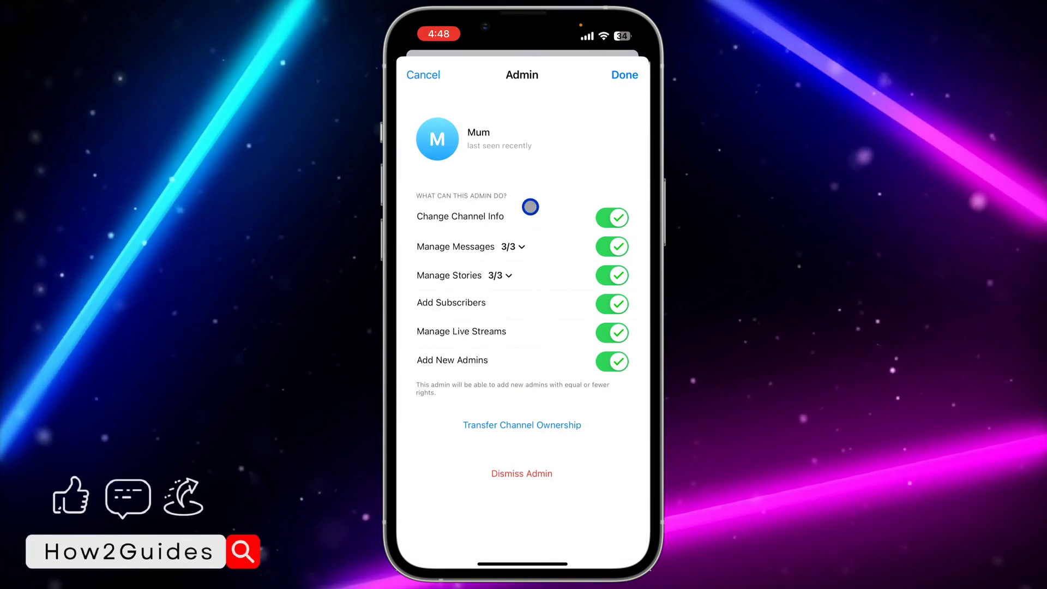
mouse_move(548, 286)
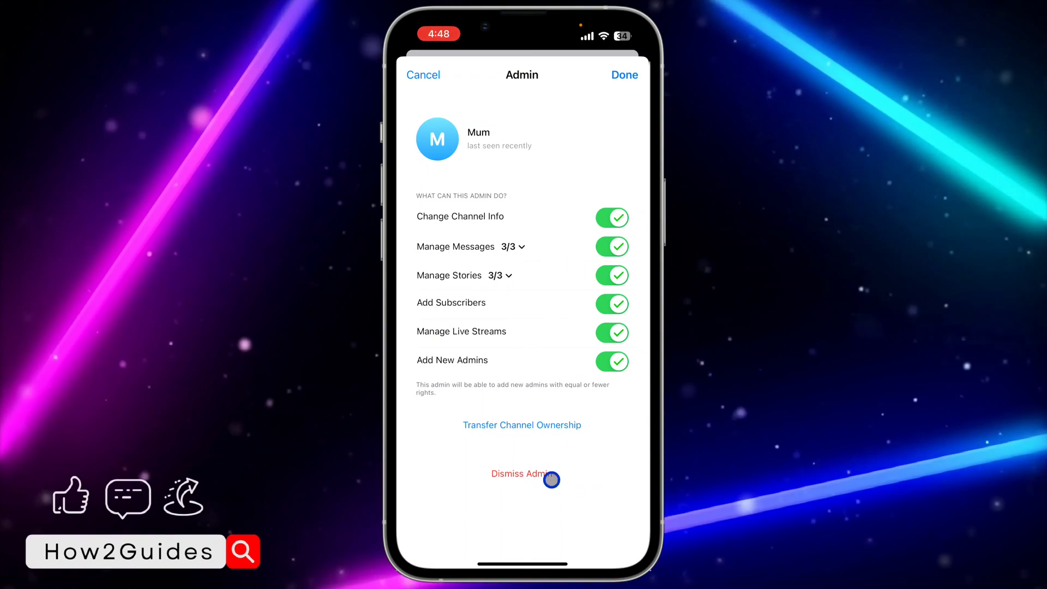
mouse_move(634, 75)
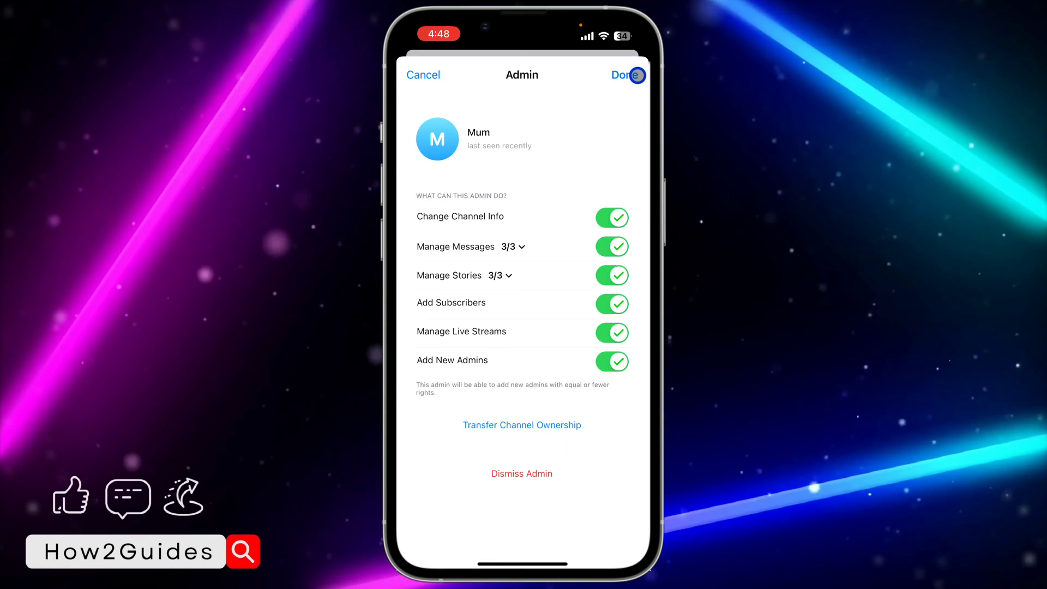
click(623, 74)
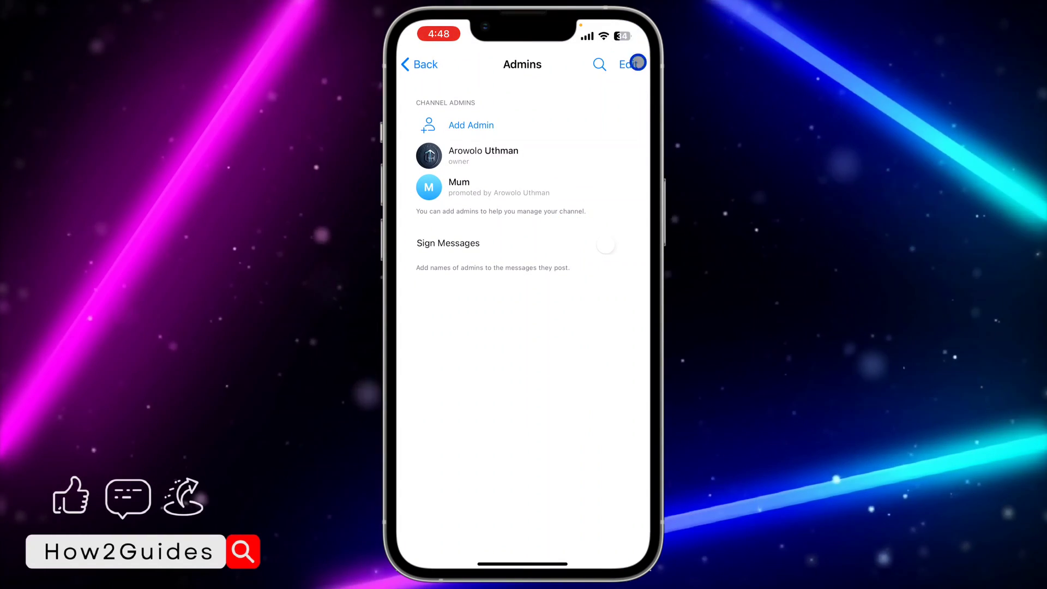
Delete the second admin from the Admins list so only the owner remains.
click(628, 64)
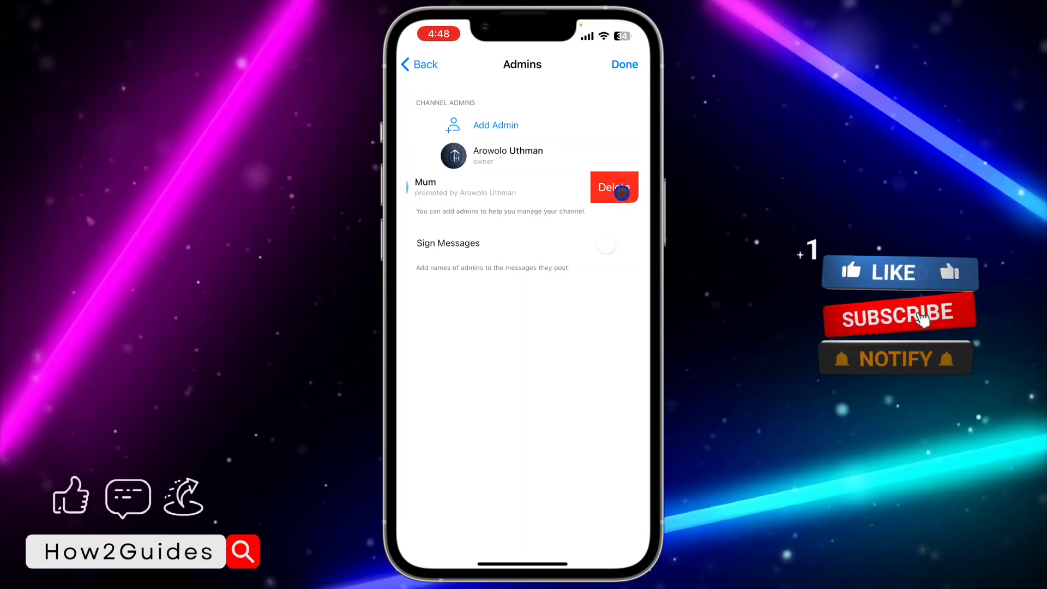
click(611, 186)
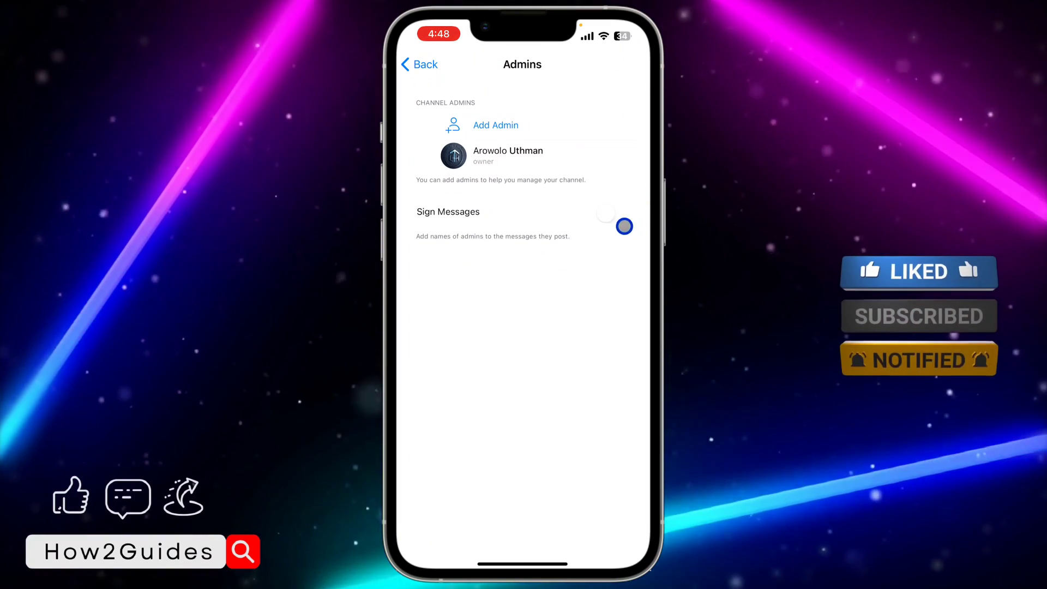
click(614, 226)
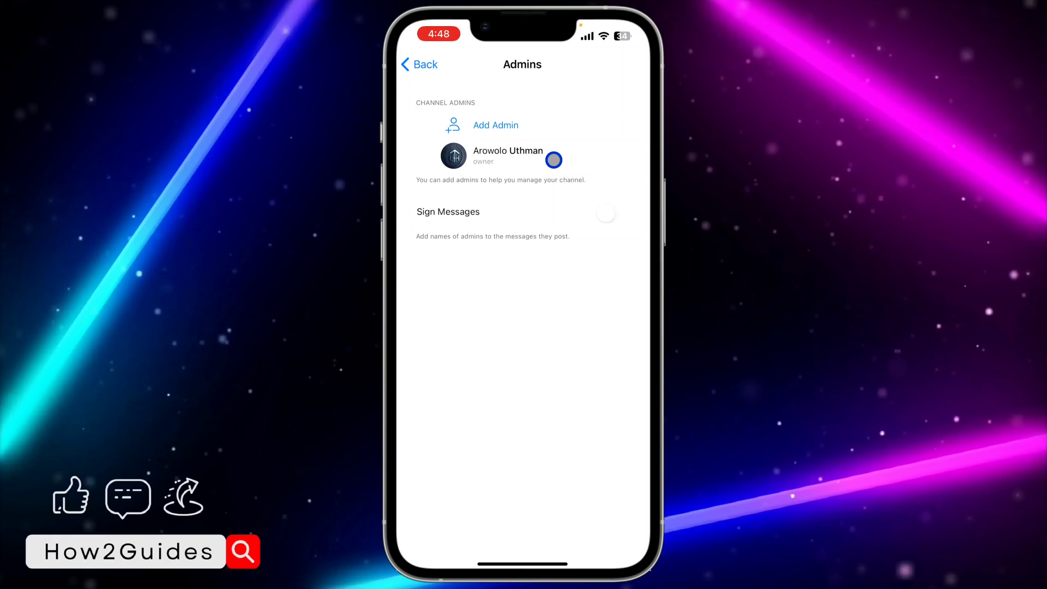